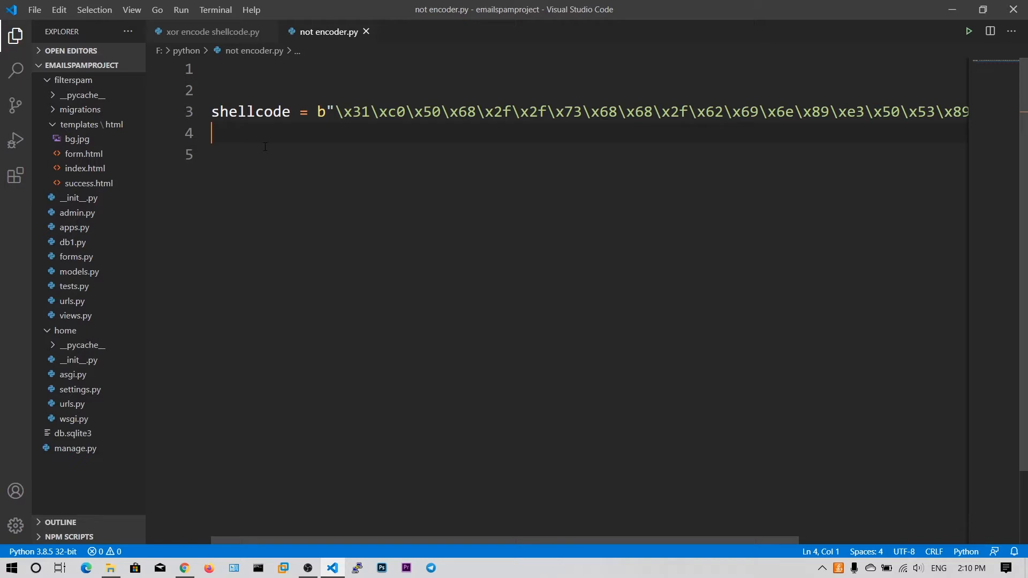
mouse_move(239, 146)
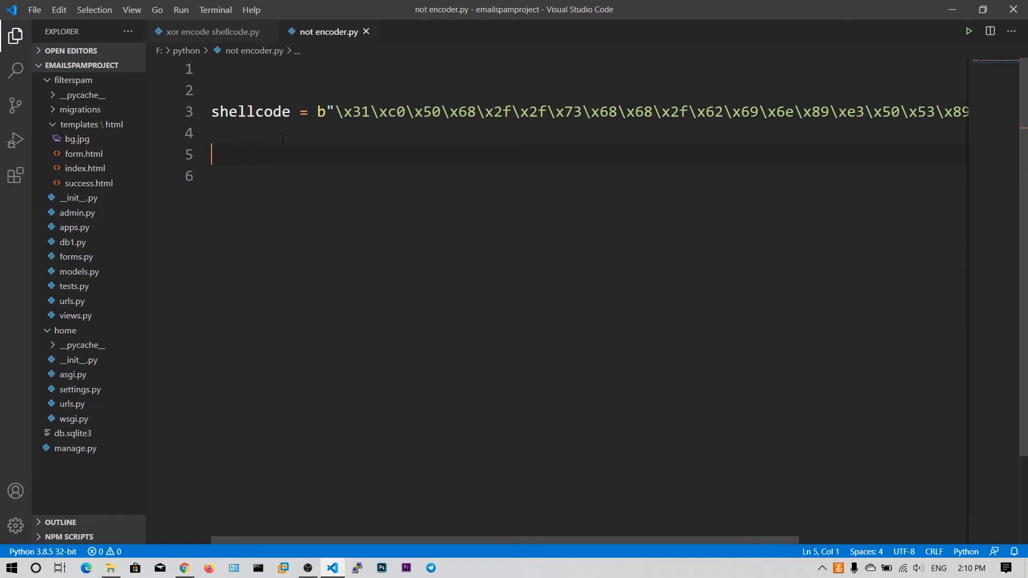
mouse_move(550, 155)
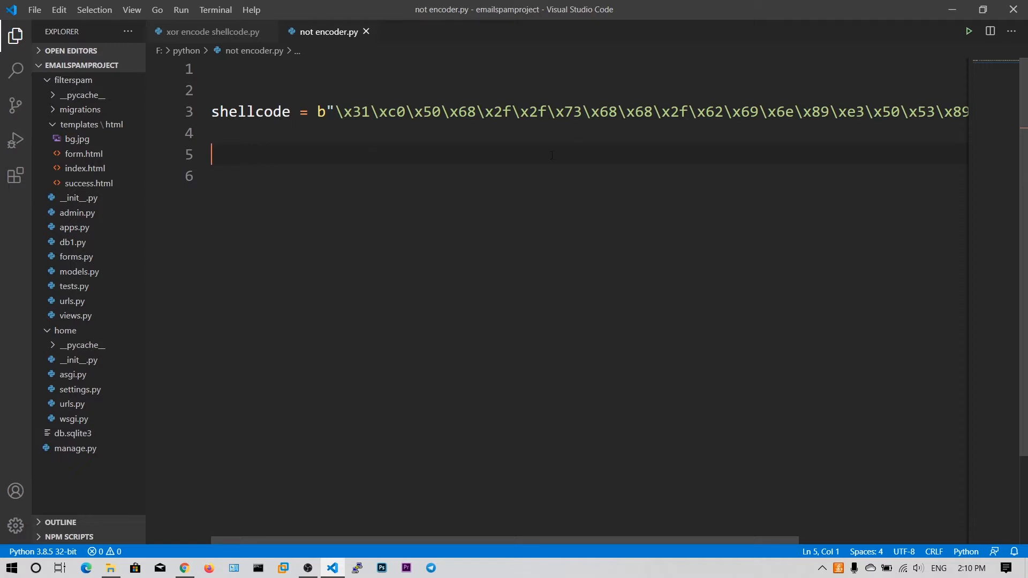
Step: Place the cursor right after the b prefix of the shellcode byte string on line 3
left_click(328, 111)
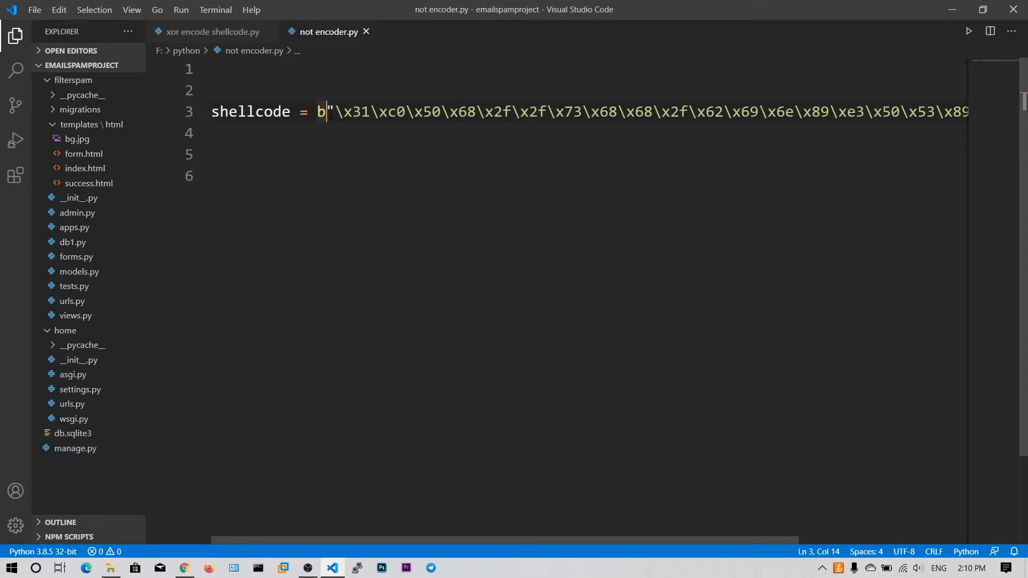
Step: Write shellcode = bytearray(shellcode) on line 5 to make the bytes mutable
left_click(271, 154)
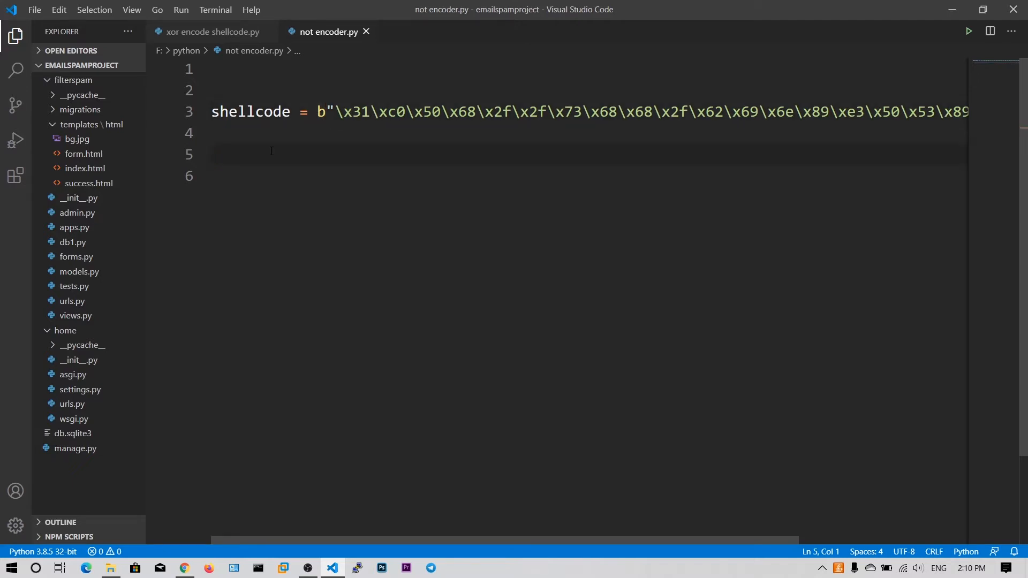
type("shellcode")
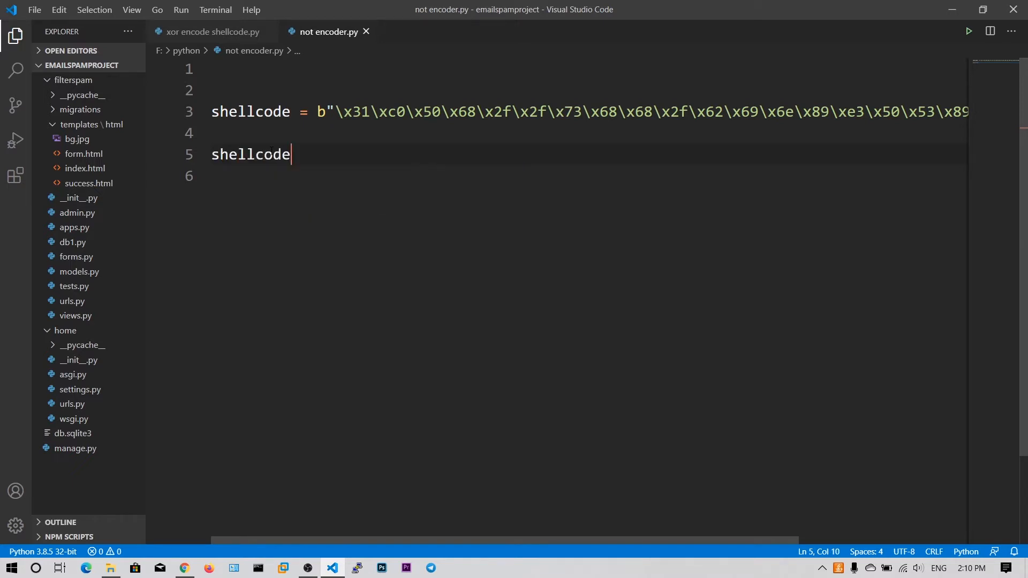
type("=")
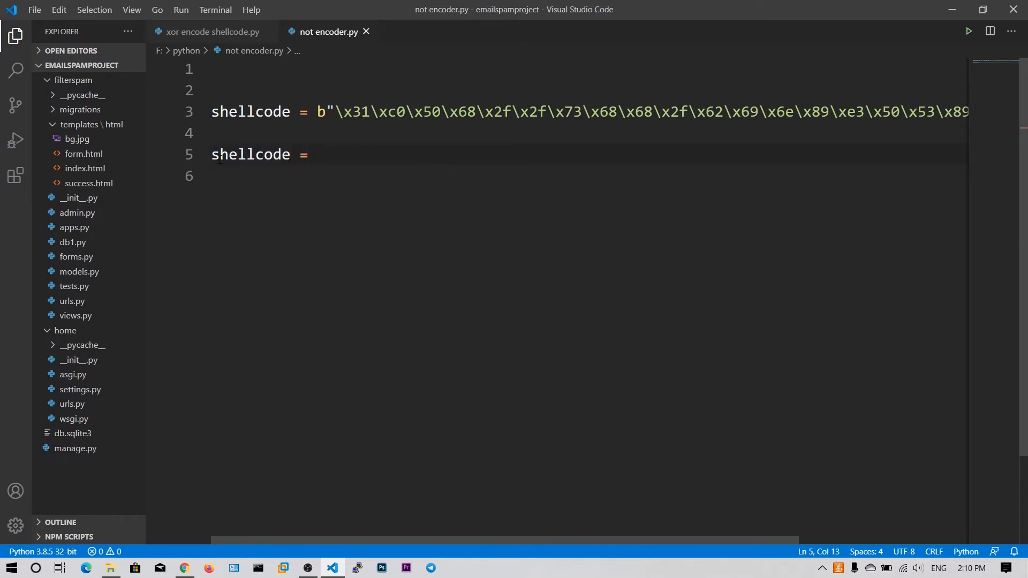
type("bytearray")
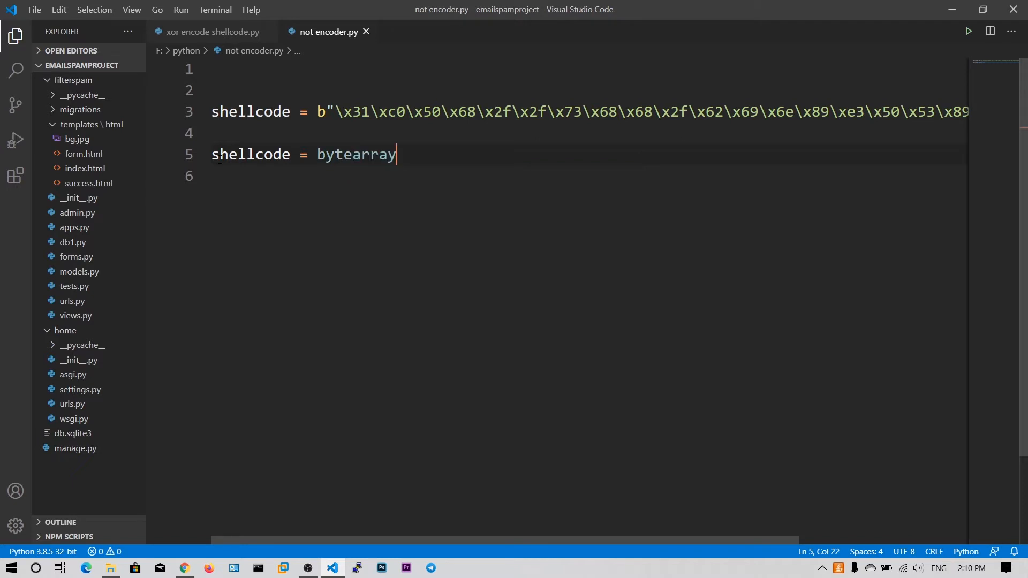
type("(")
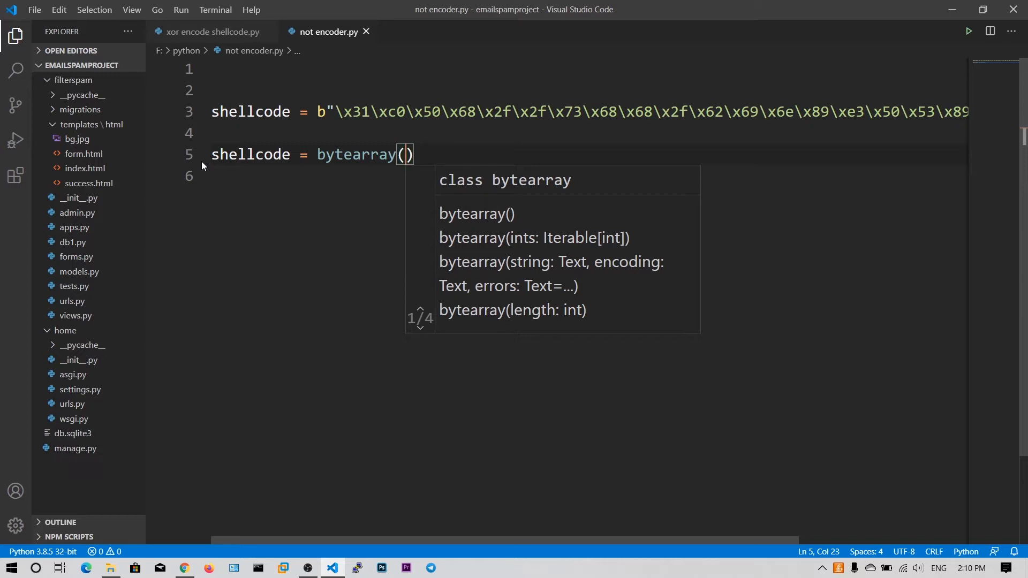
type("sgh")
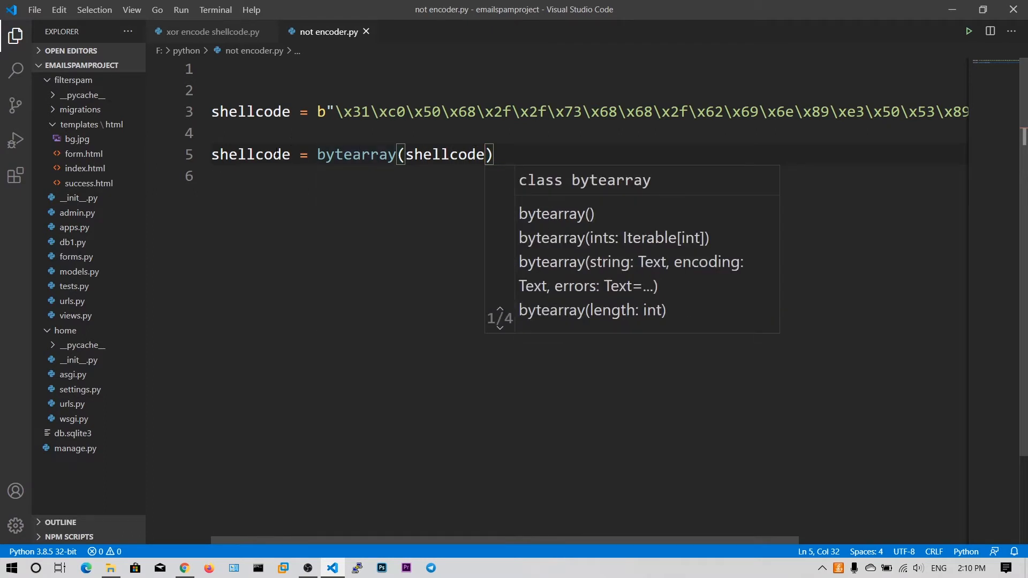
key("enter")
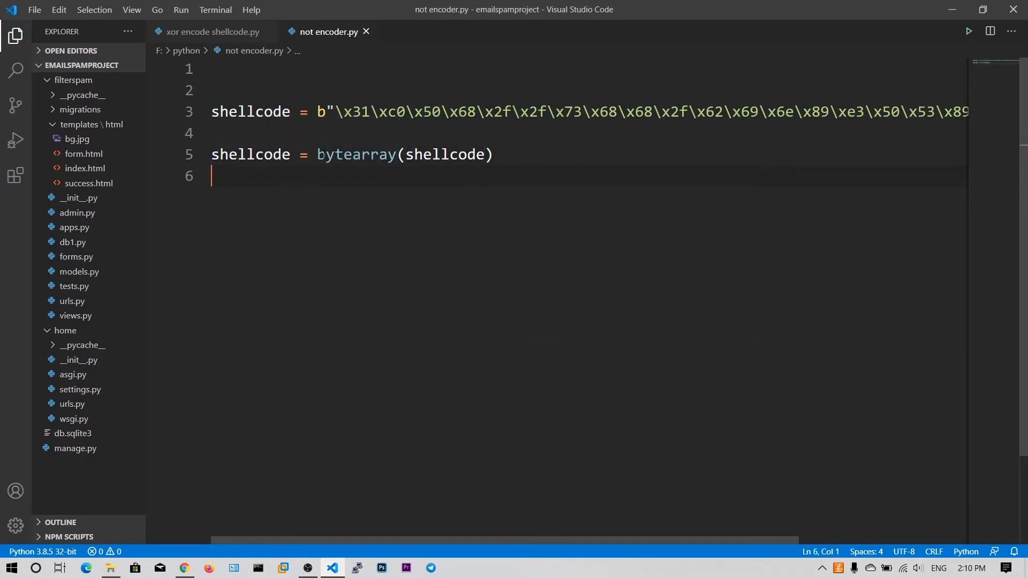
left_click(321, 111)
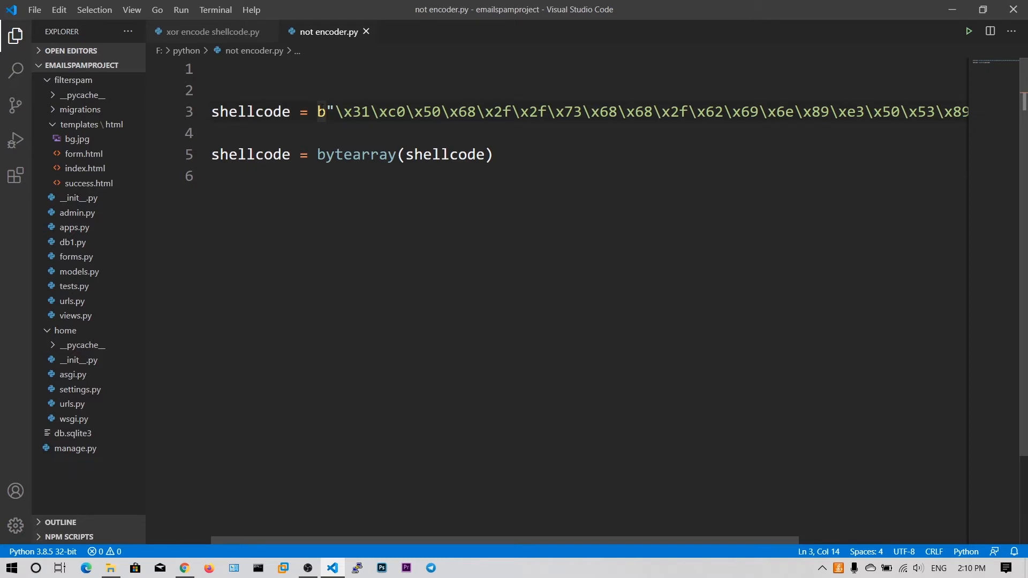
key("Backspace")
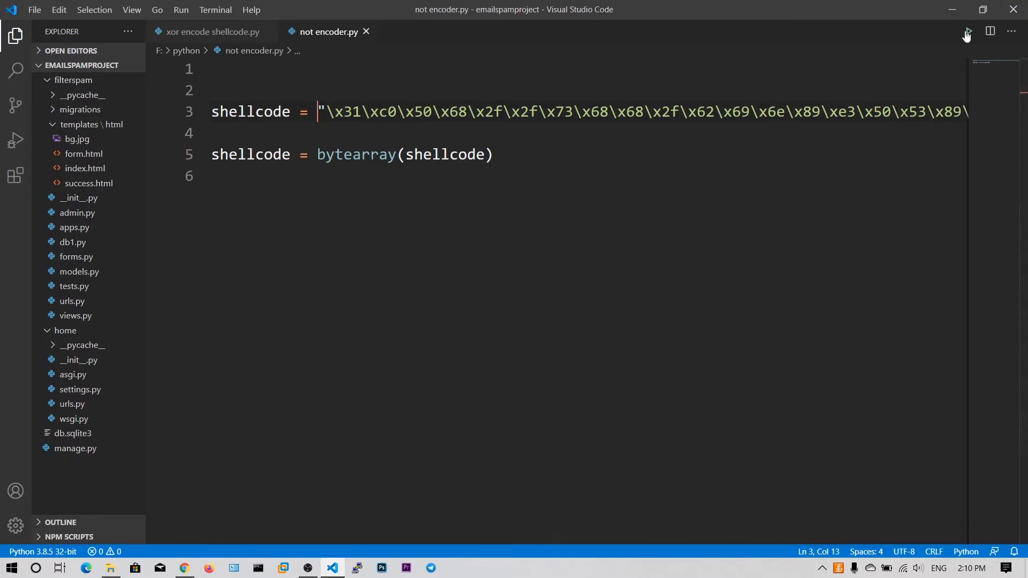
left_click(968, 31)
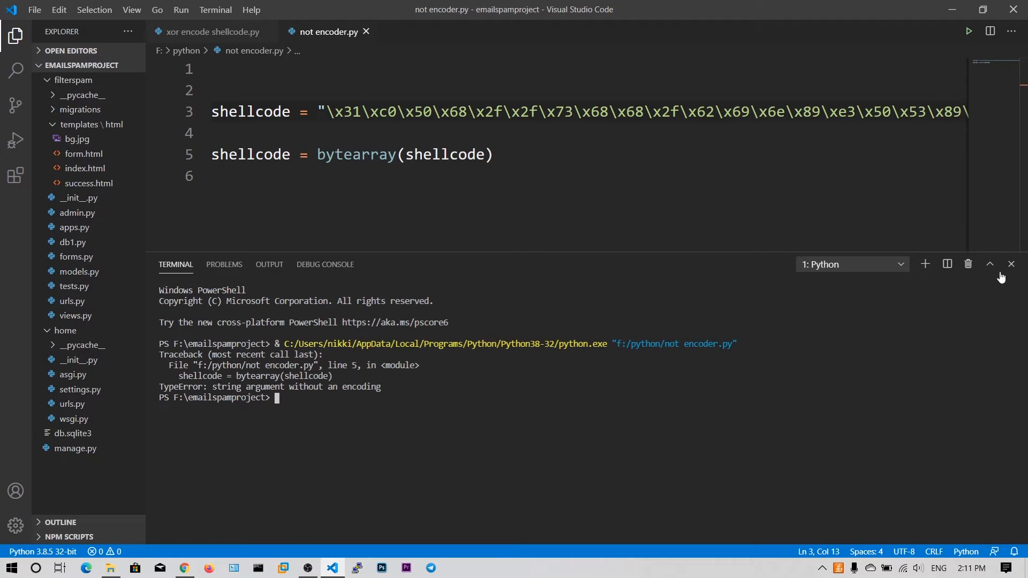
left_click(1011, 265)
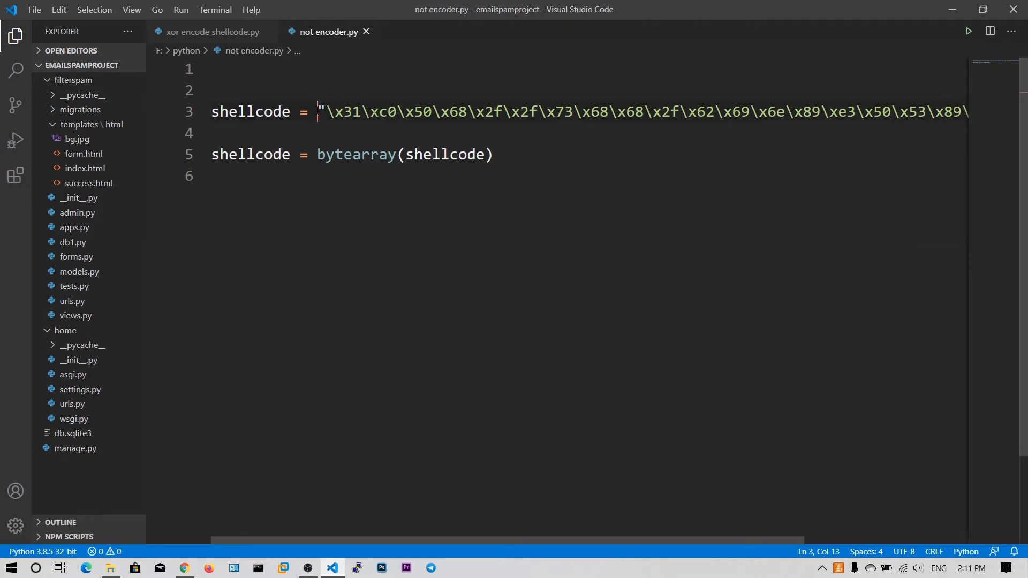
type("b")
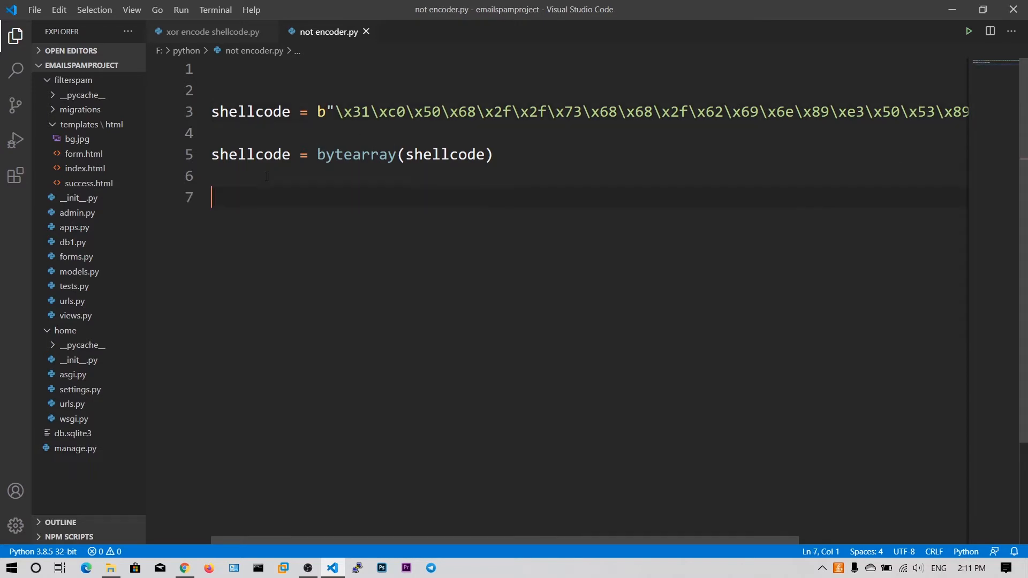
Step: Write a for loop over shellcode that sets temp = ~i and converts temp to hex
type("for")
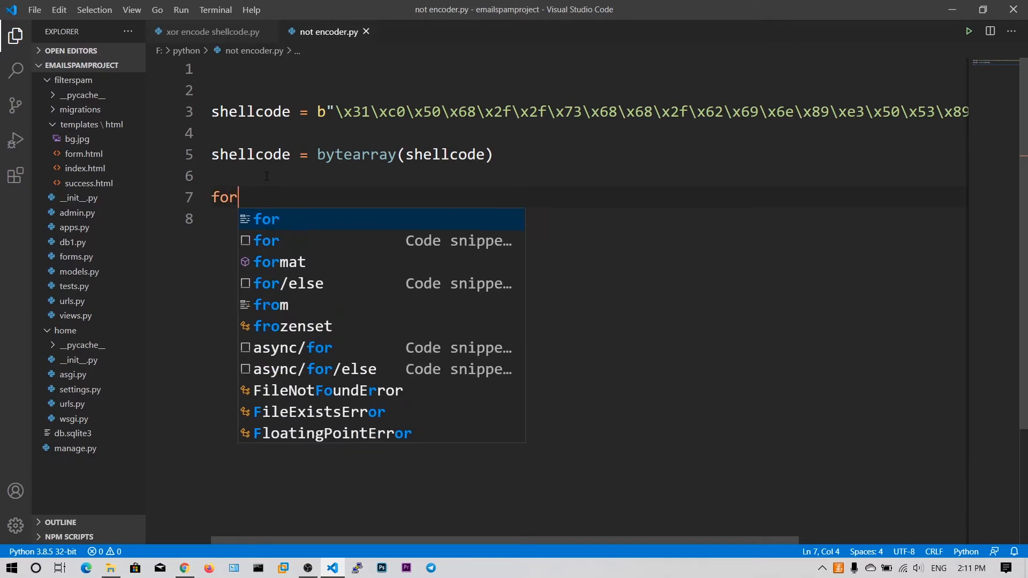
type("i in")
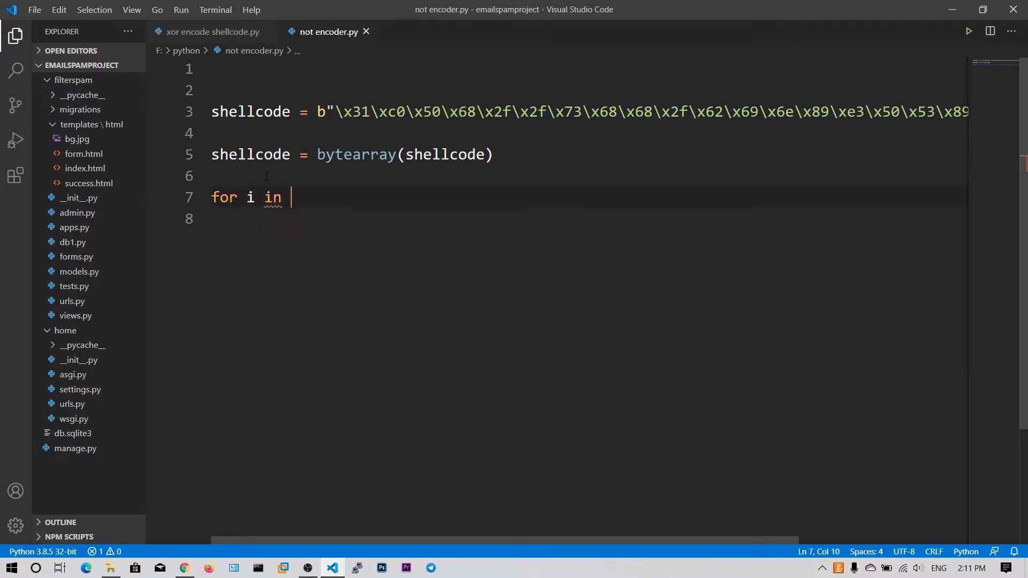
type("shellcode")
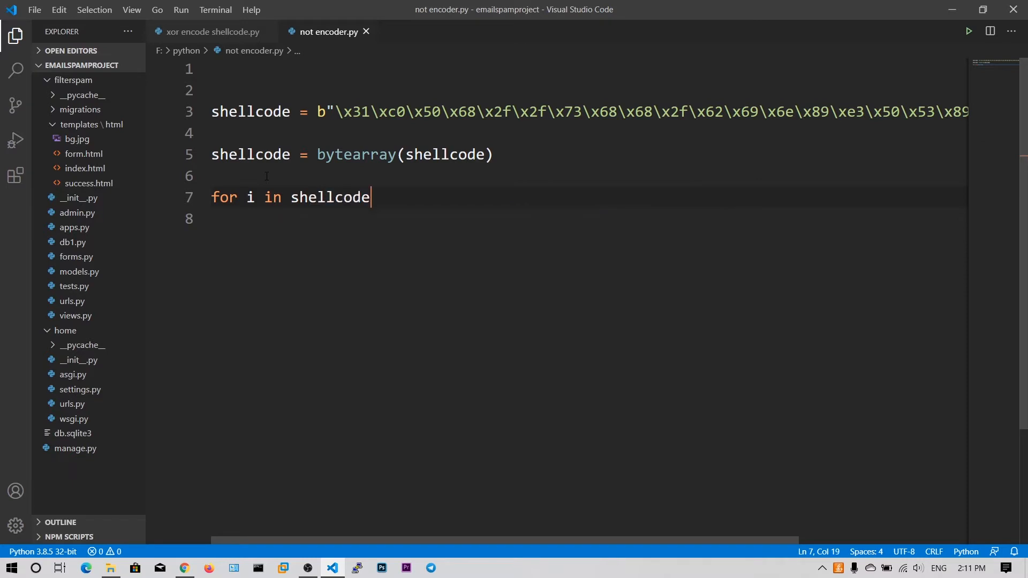
type(":")
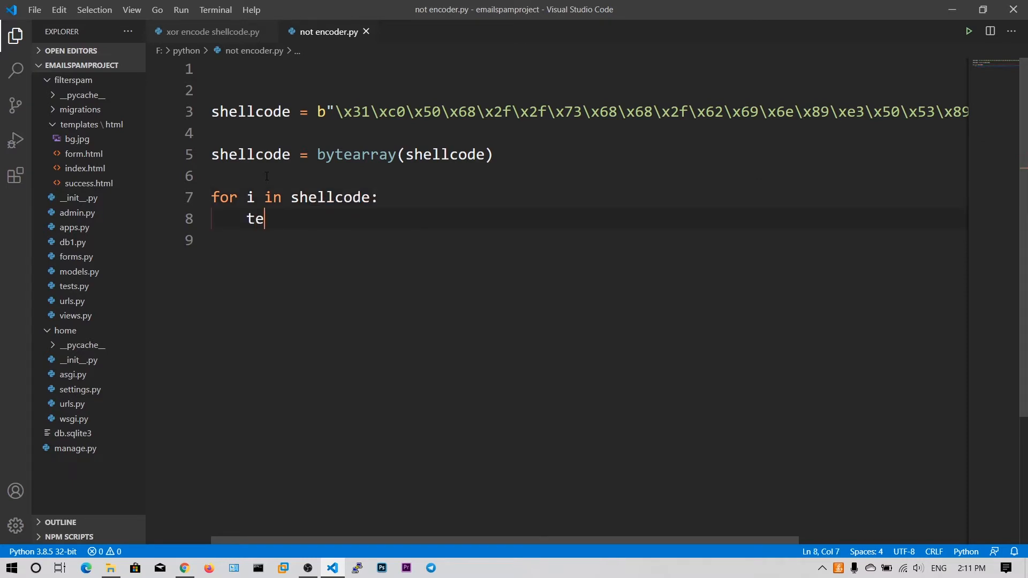
type("mp=")
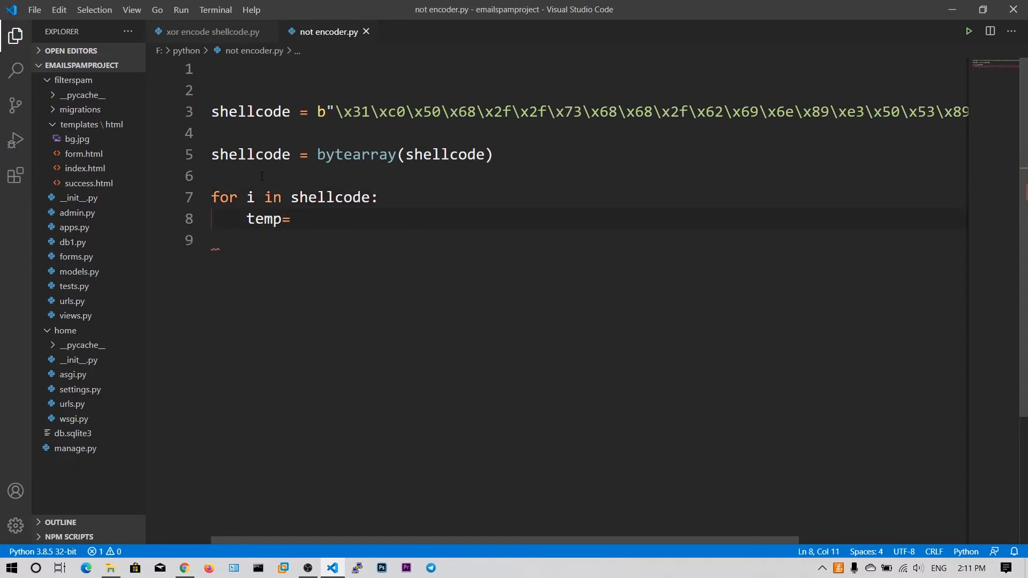
type("~i")
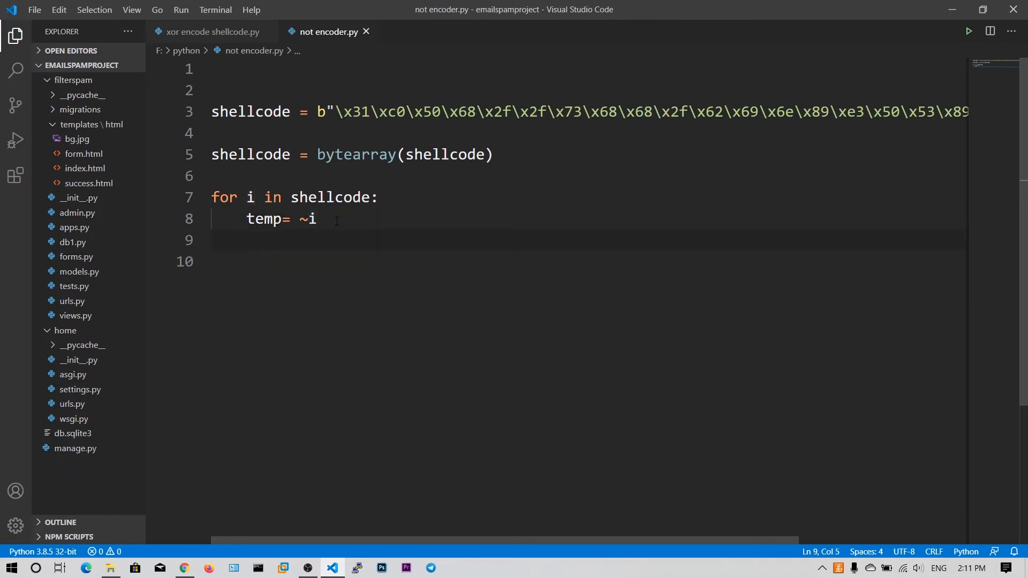
type("temp = he")
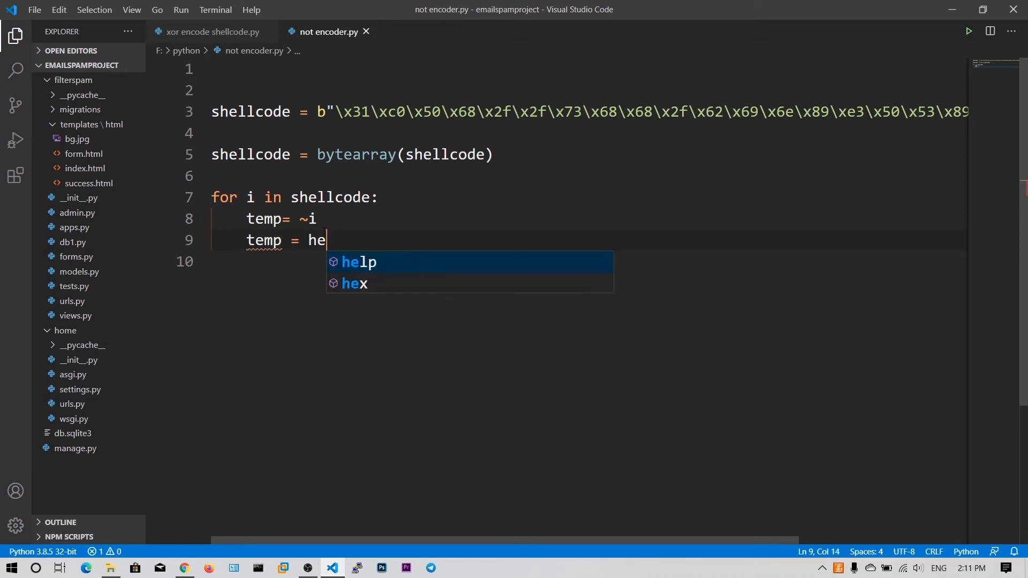
type("x(tem")
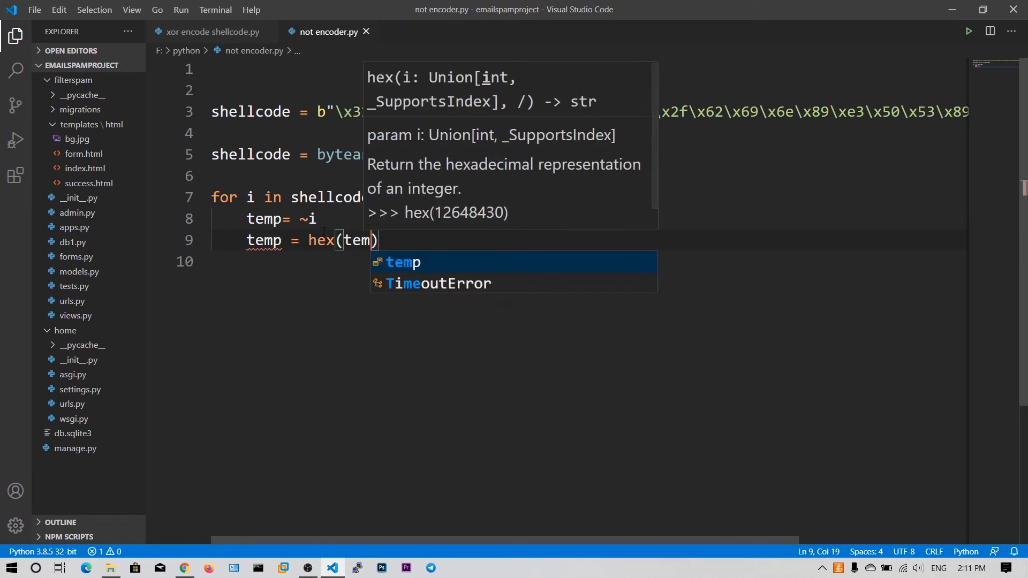
key("Enter")
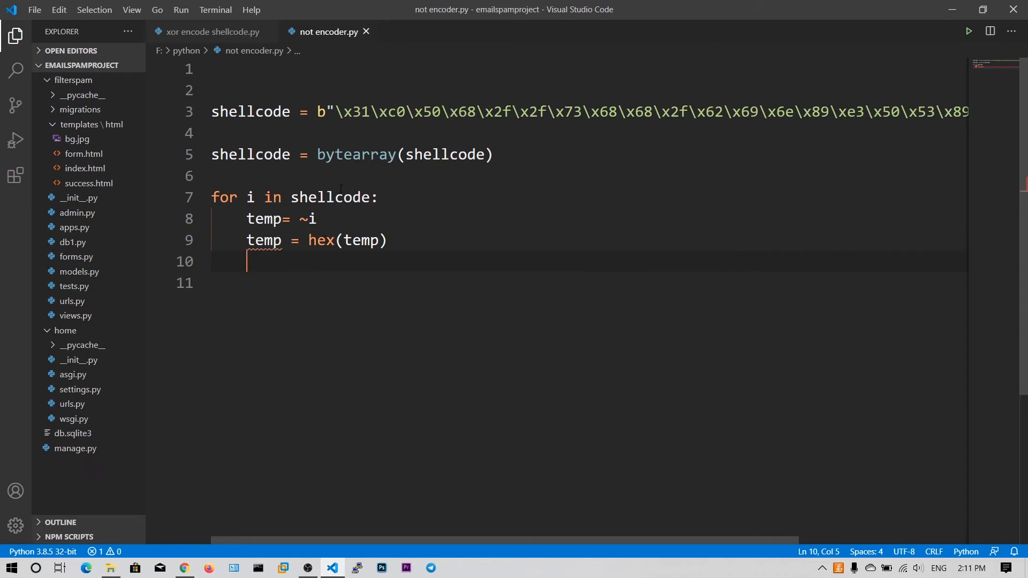
Step: Append temp to res inside the loop and print(res) after it
type("res='")
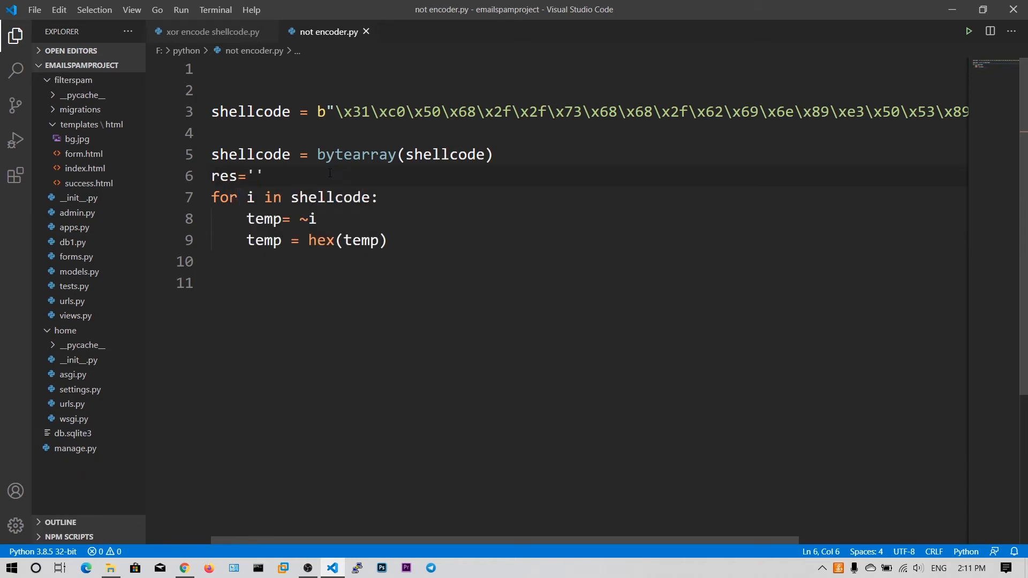
key("enter")
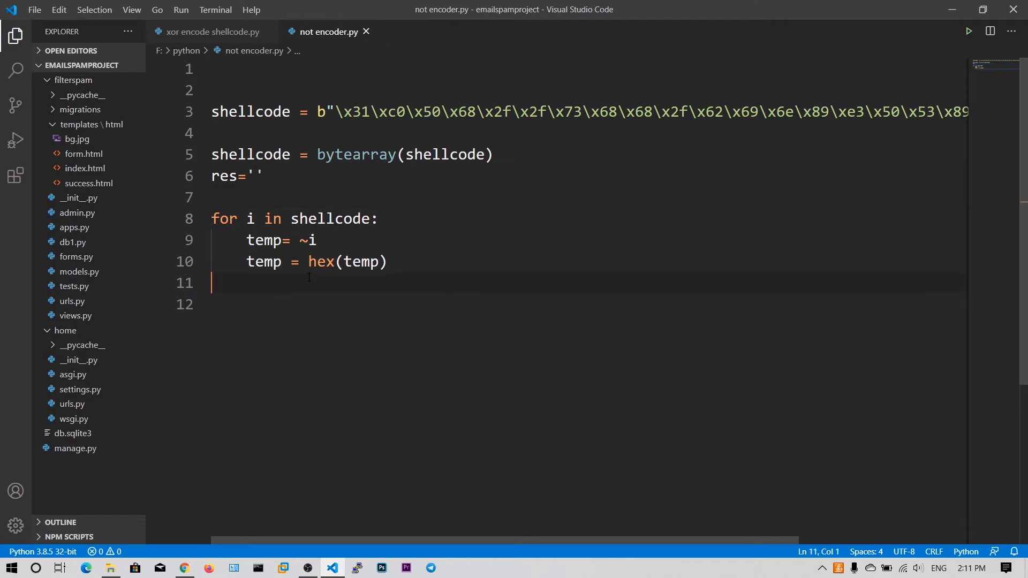
type("res")
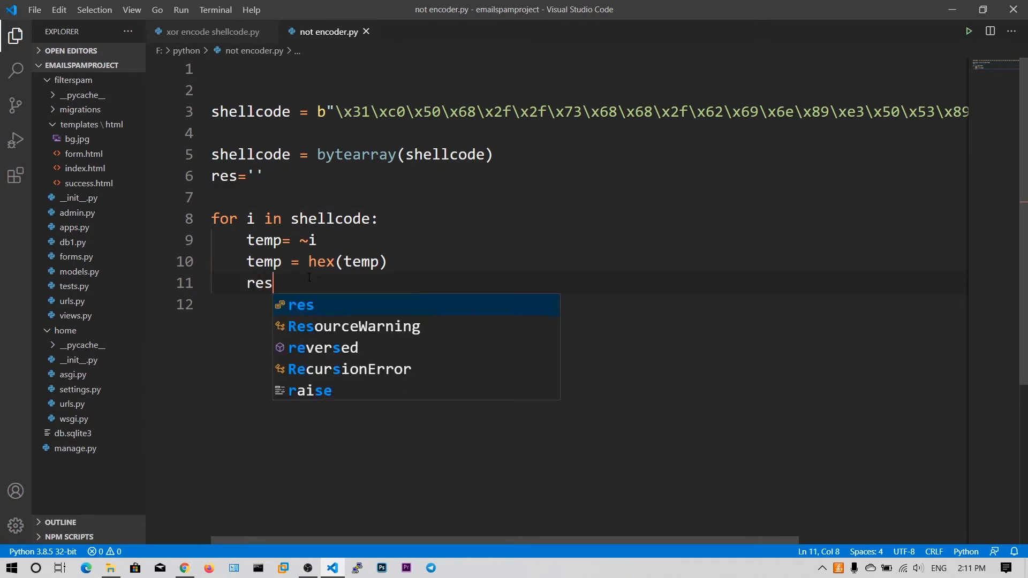
type("\" += \"")
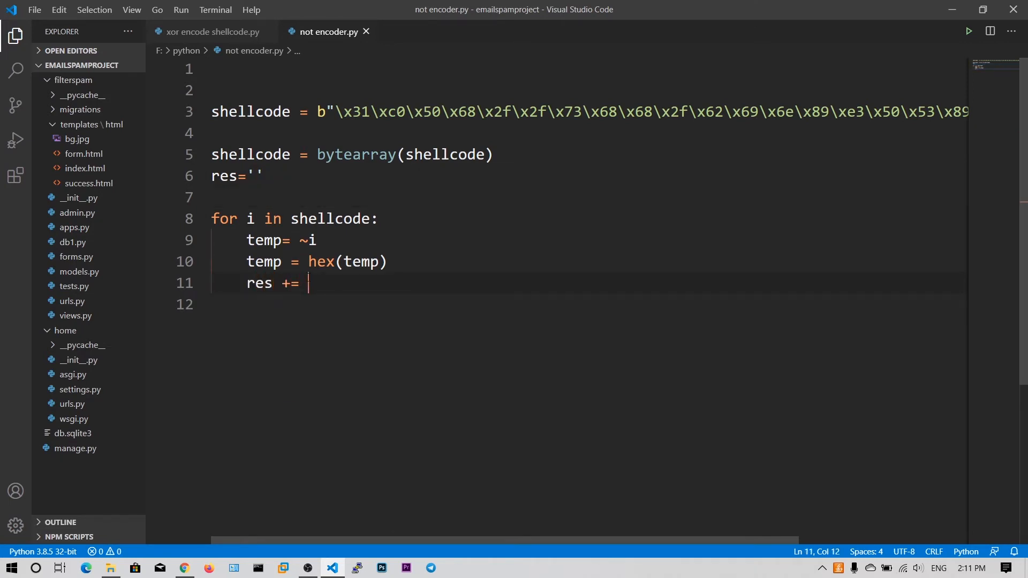
type("y=temp")
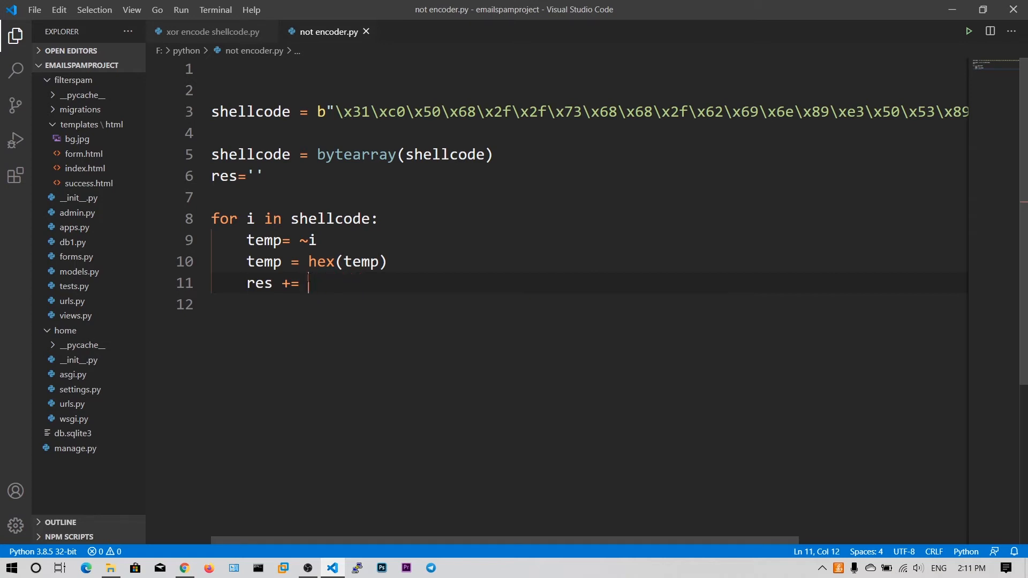
type("temp")
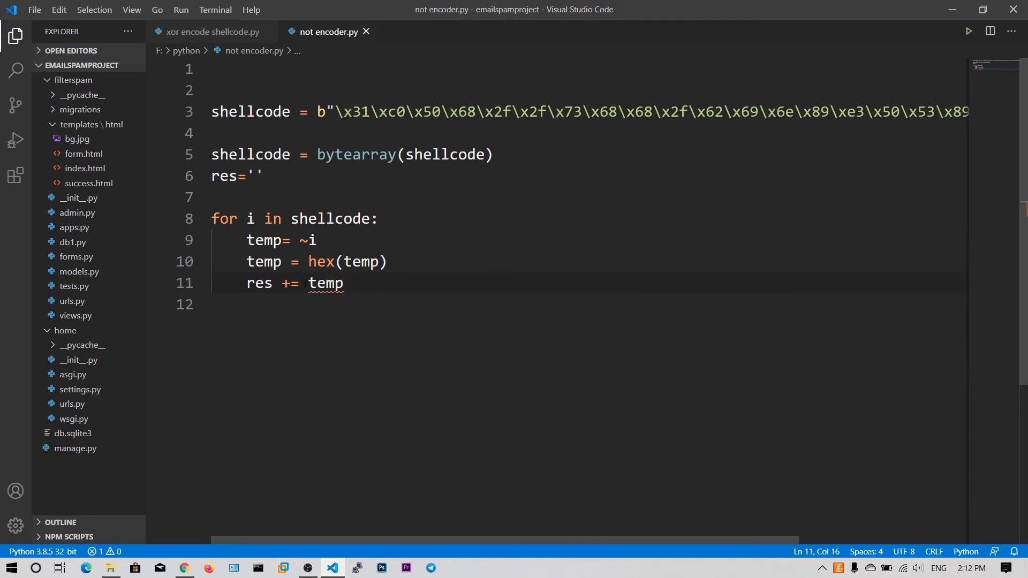
key("enter")
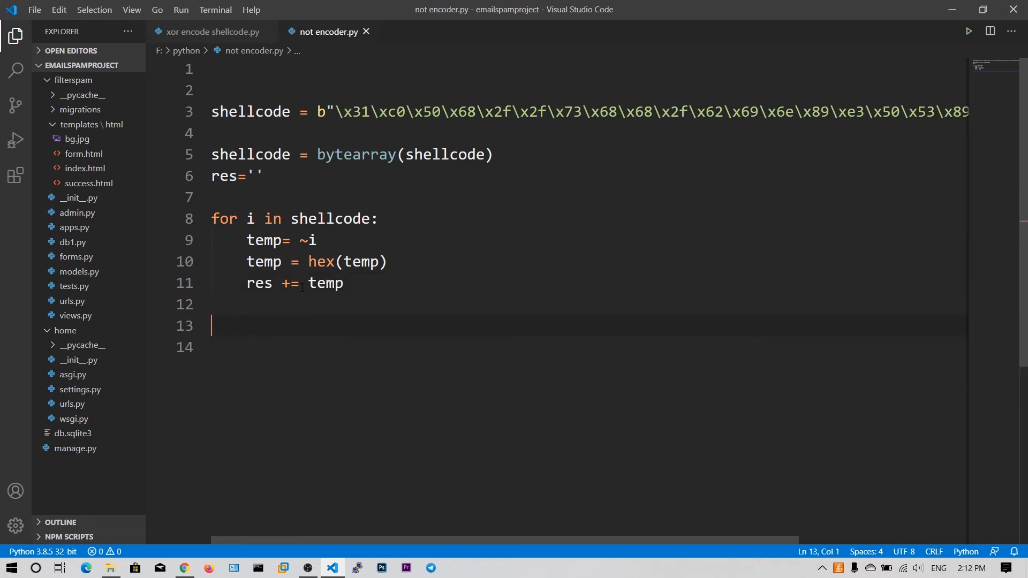
type("print")
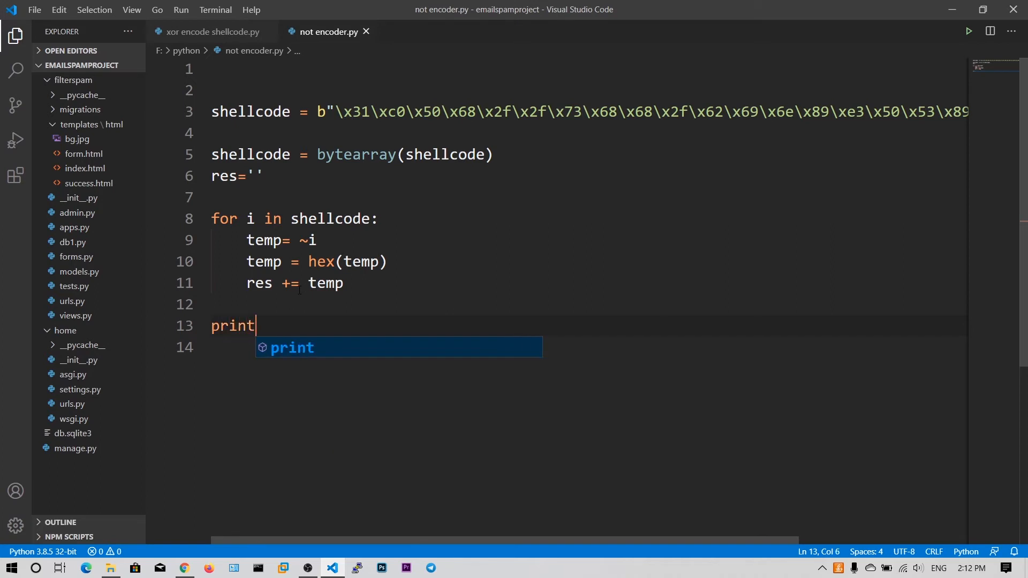
type("(res")
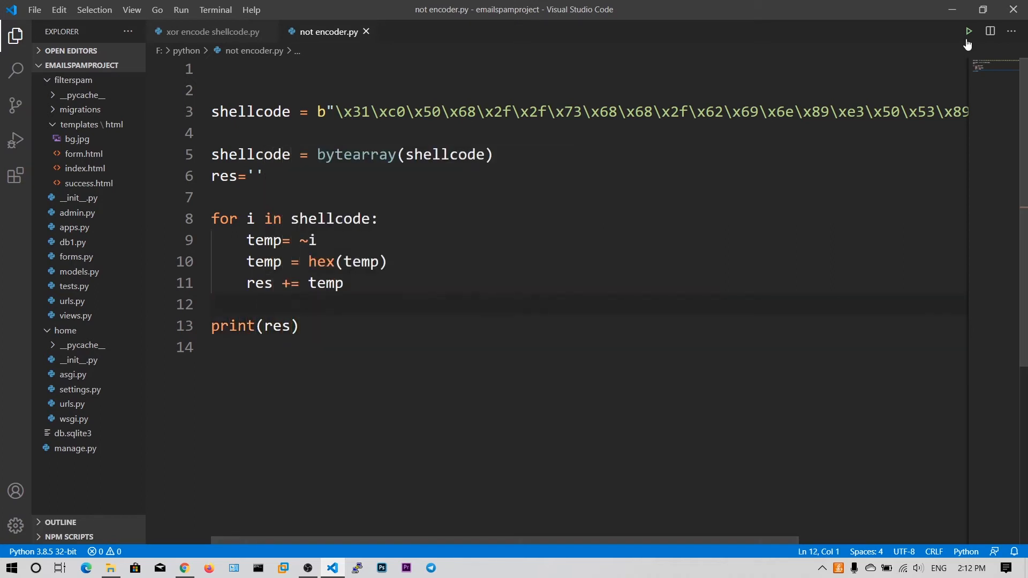
Step: Run the script, see negative hex values like -0x32-0xc1 printed, and dismiss the output panel
left_click(967, 31)
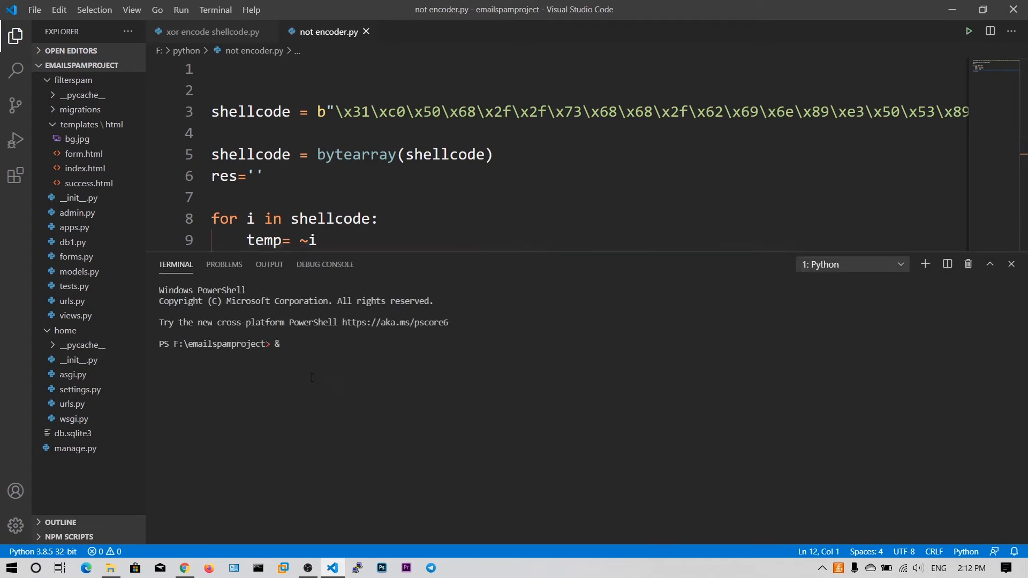
left_click(968, 31)
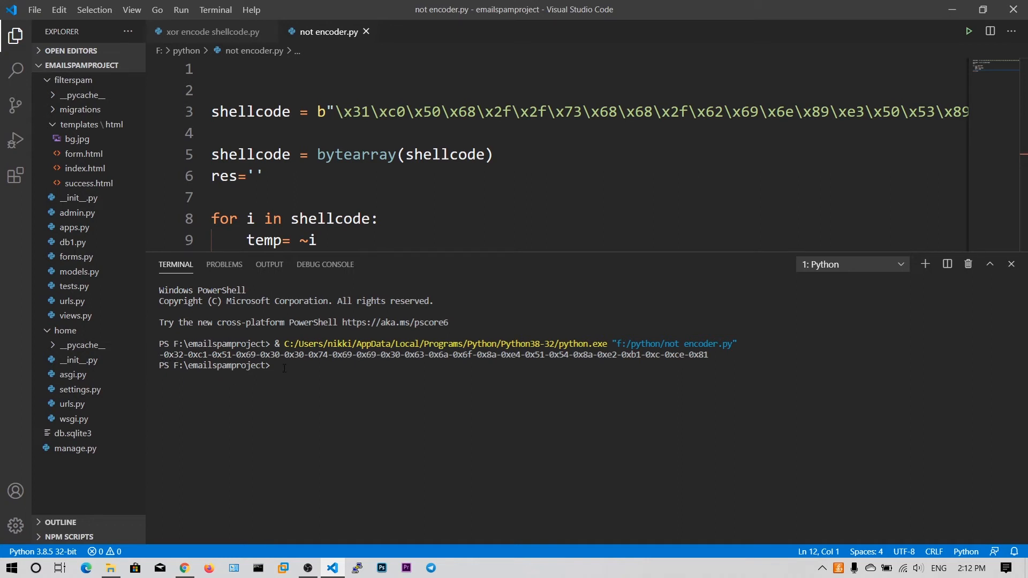
left_click(1010, 264)
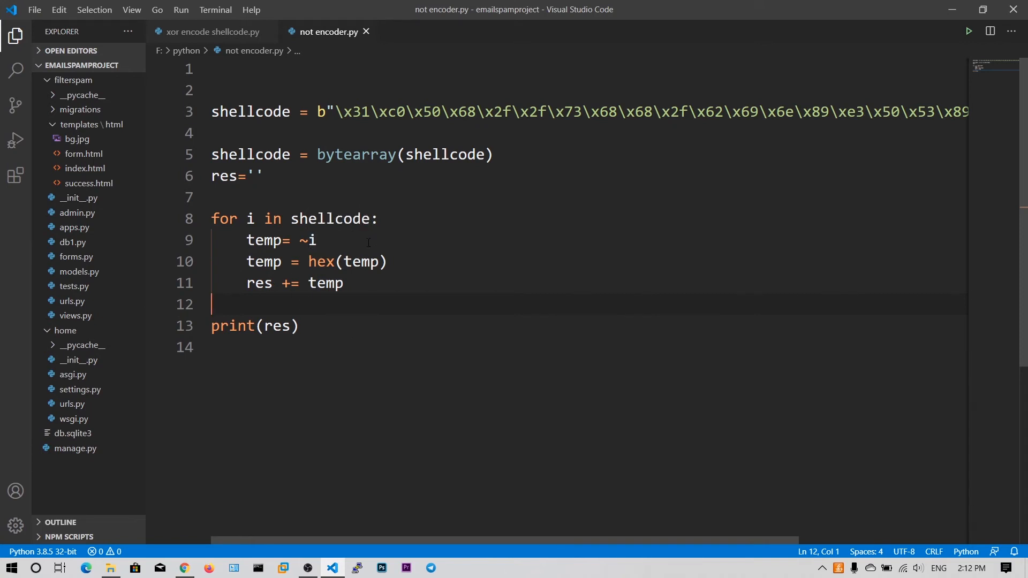
Step: Mask with temp = ~i & 0xff, append "\\x" + temp[2:] to res, and rerun the script
left_click(383, 240)
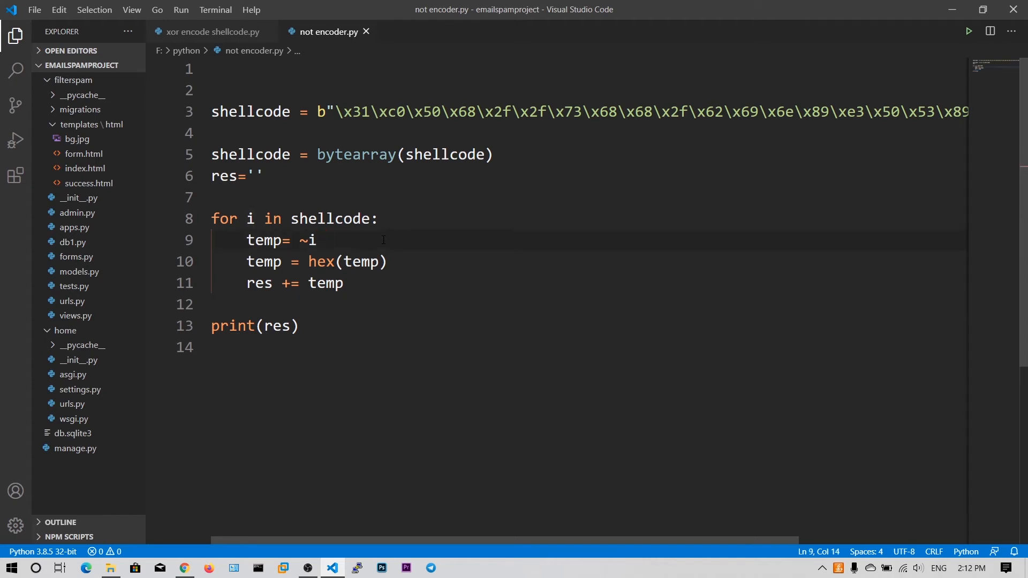
type("& 0")
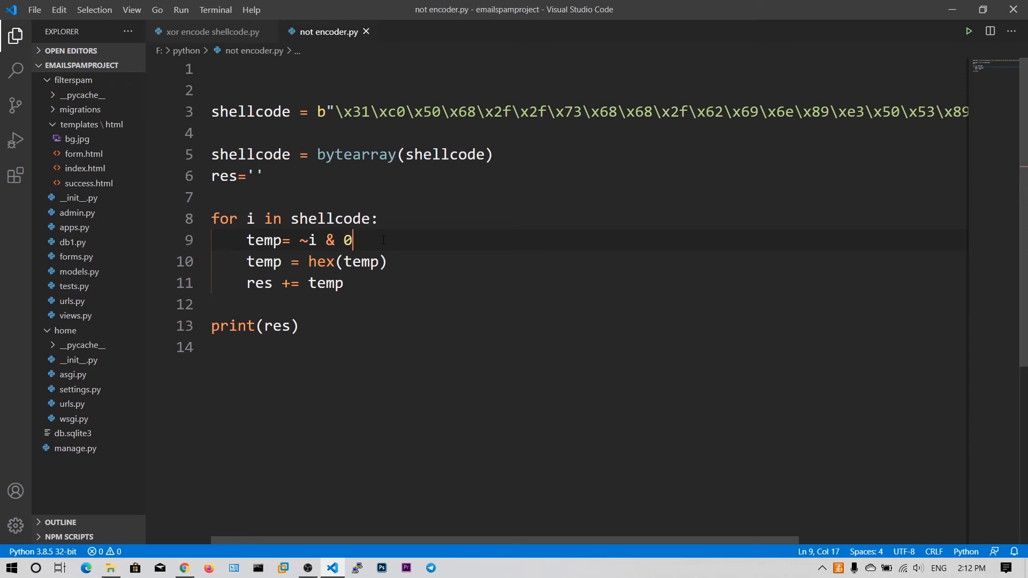
type("xff")
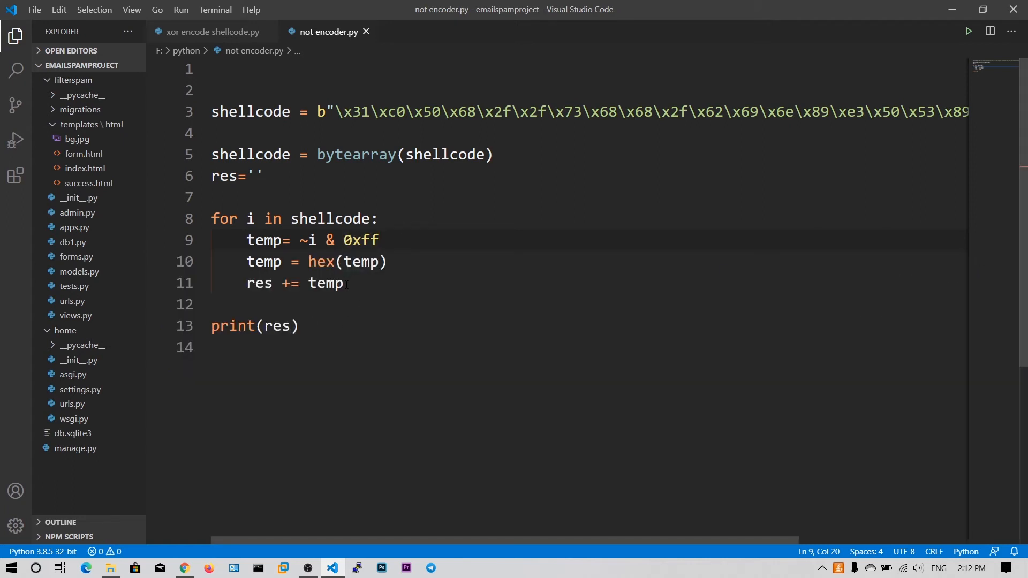
type("[2]")
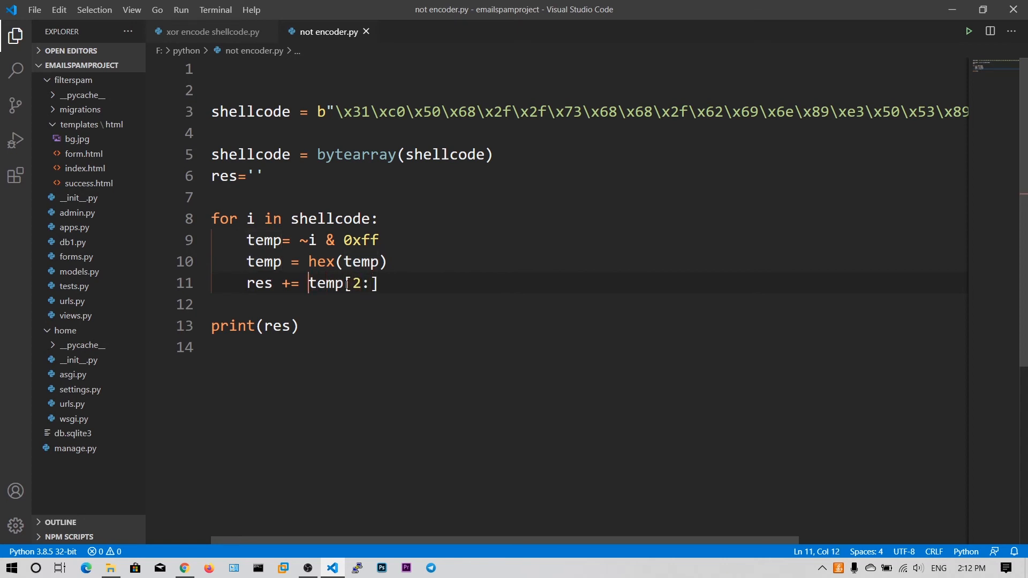
type("\"\\\\x")
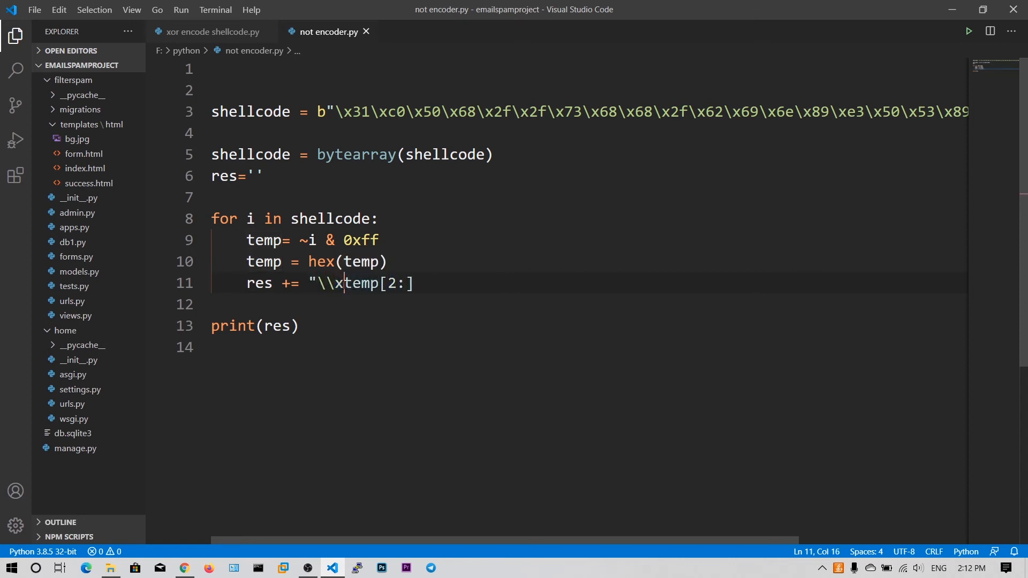
type("\" +")
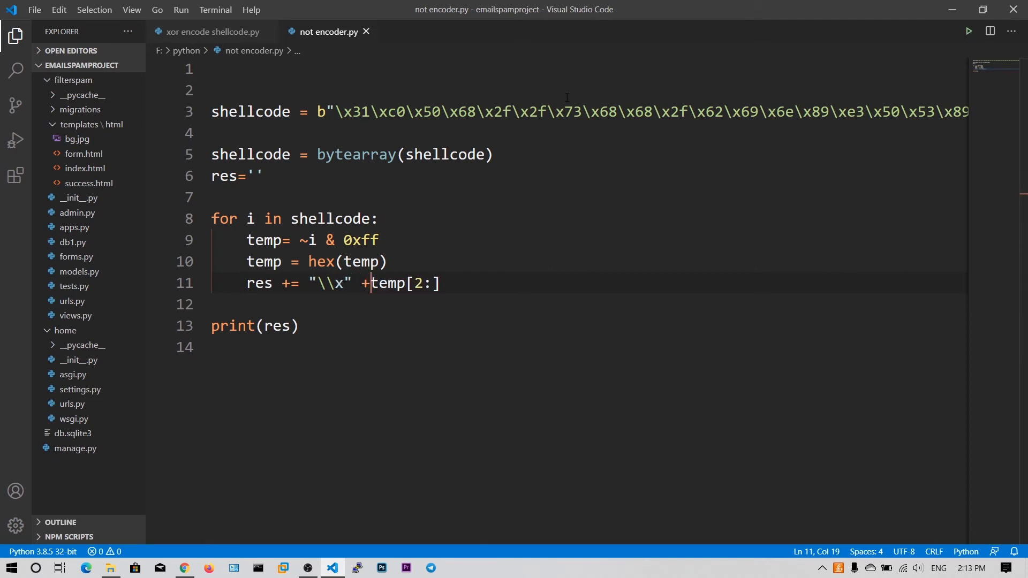
left_click(968, 31)
type("cal")
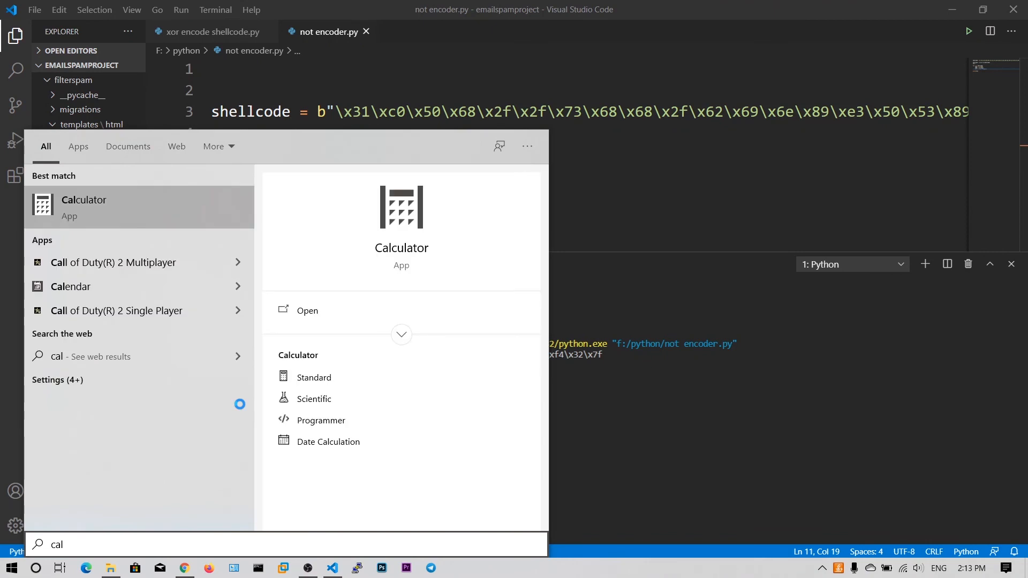
Step: In Calculator Programmer mode, confirm NOT of 31 ends in CE and NOT of C0 ends in 3F
left_click(321, 420)
type("31")
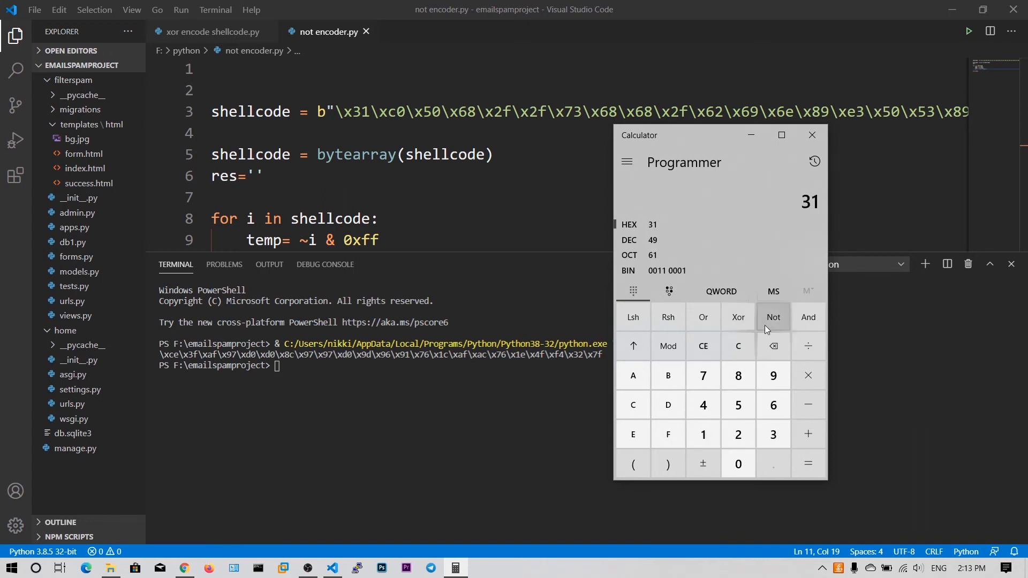
left_click(772, 317)
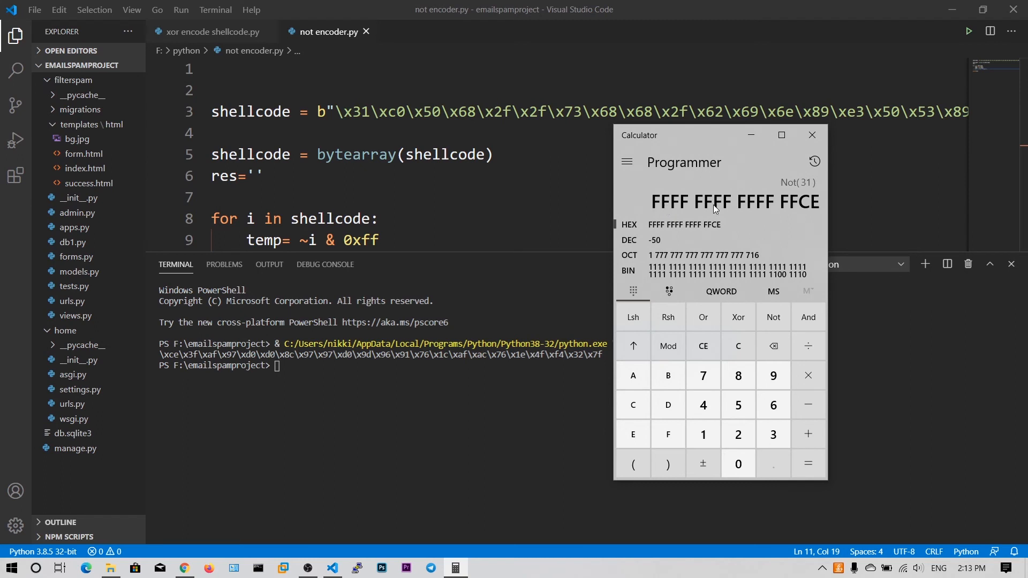
mouse_move(693, 139)
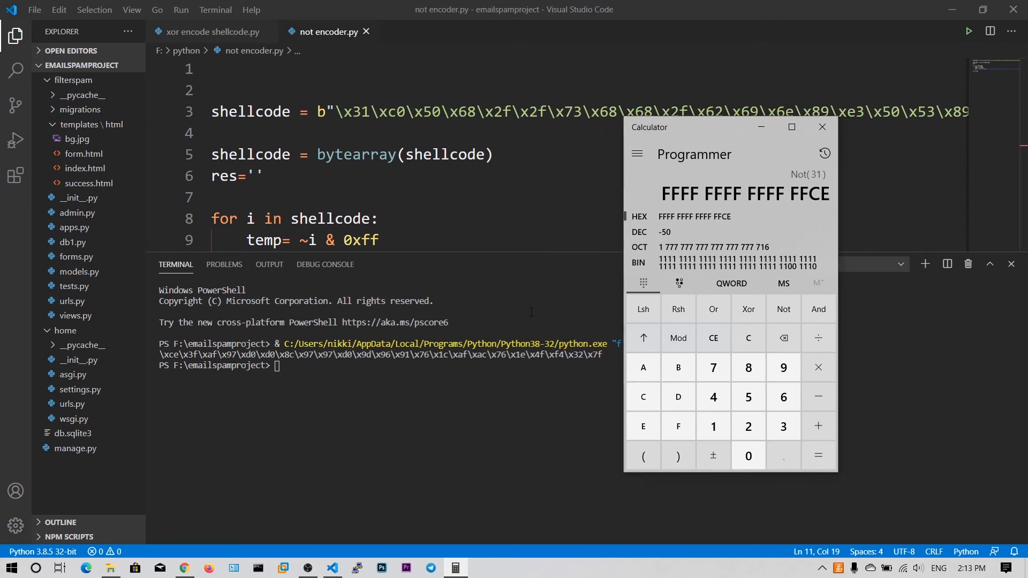
mouse_move(664, 203)
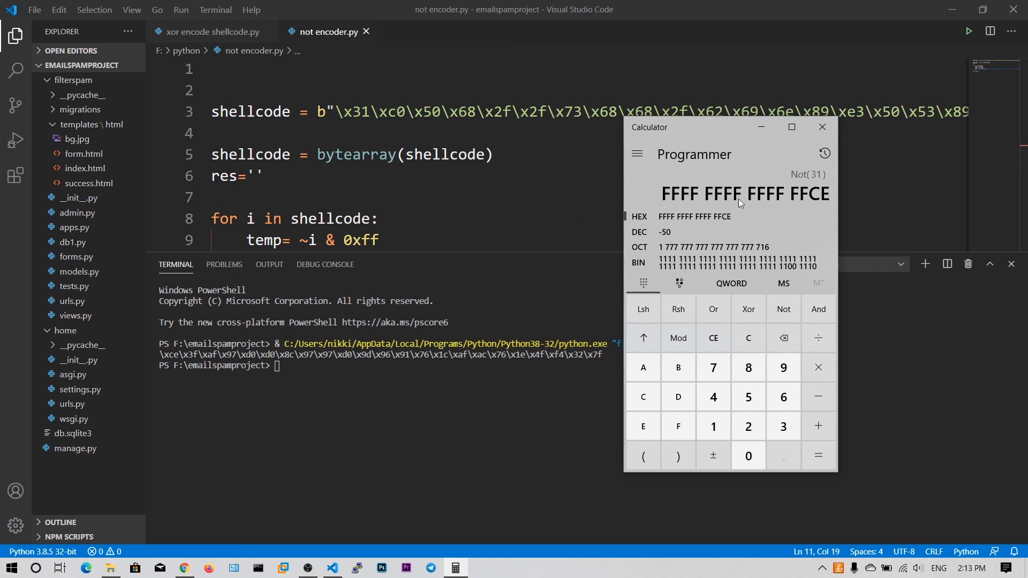
mouse_move(810, 207)
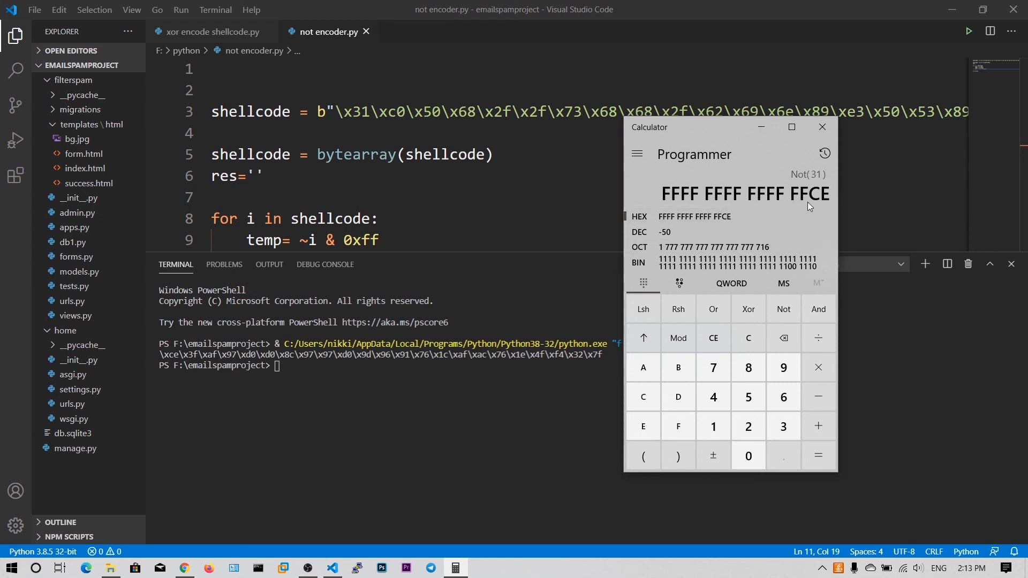
mouse_move(707, 221)
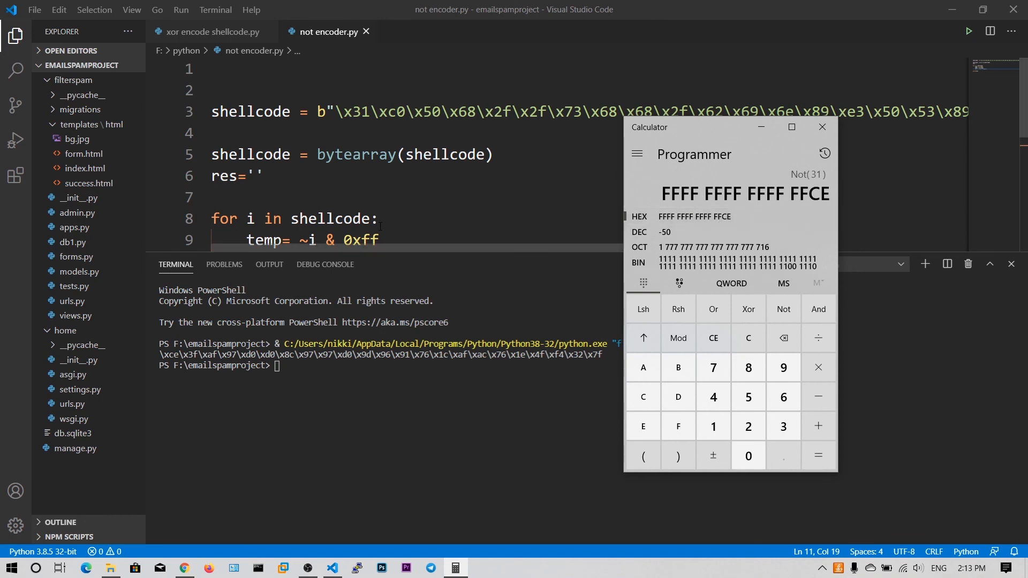
scroll("down", 3)
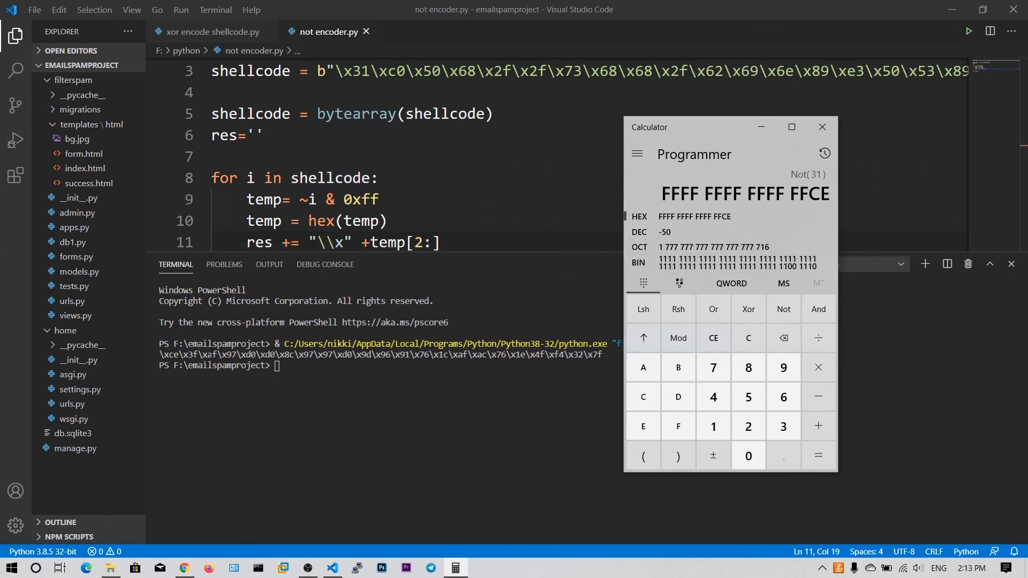
mouse_move(451, 260)
type("C0")
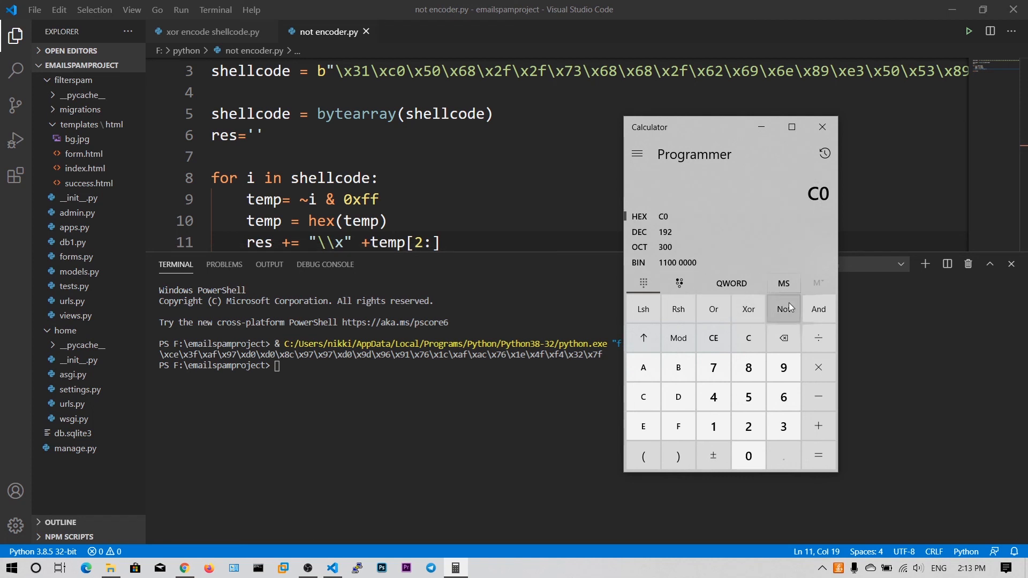
left_click(782, 308)
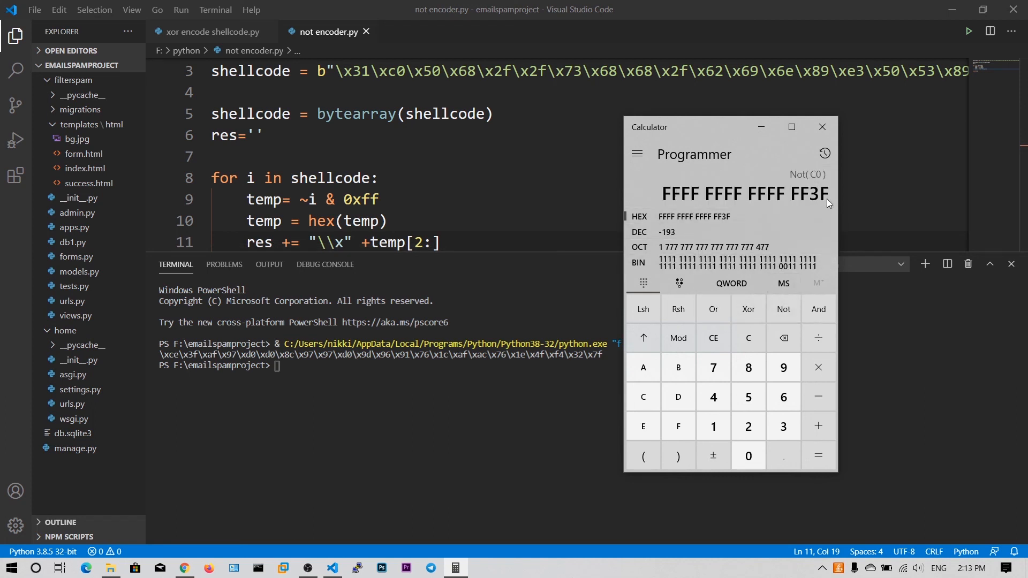